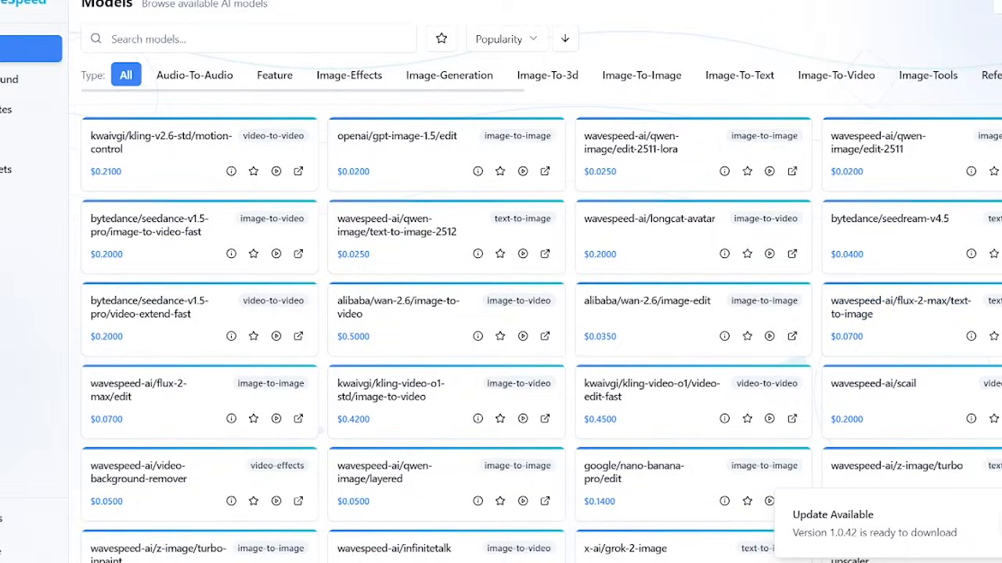
- Search the WaveSpeed model catalogue for 'motion control'
click(248, 39)
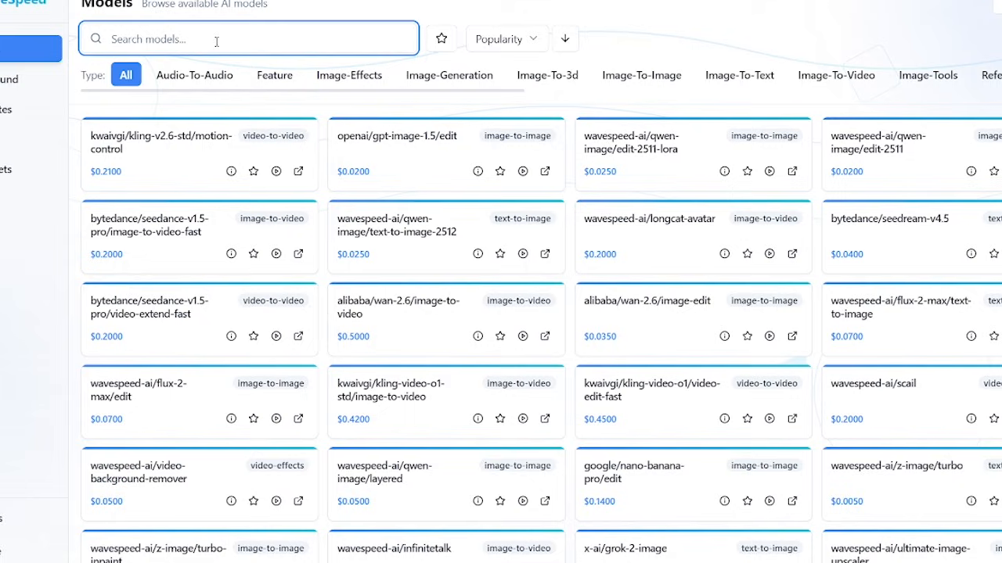
text(motion control)
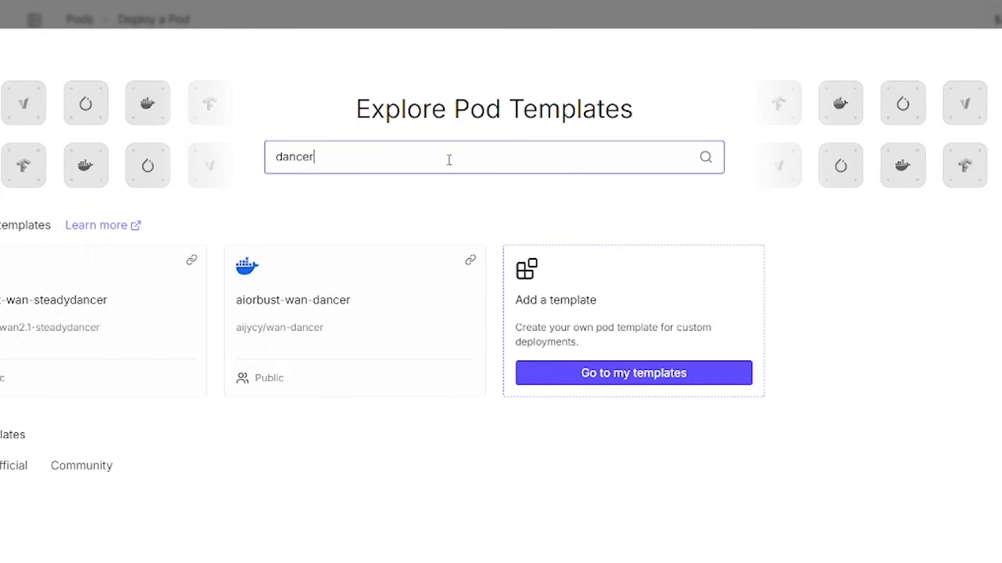
- Deploy a pod from the aiorbust-wan-dancer template and open its ComfyUI on port 8188
click(292, 299)
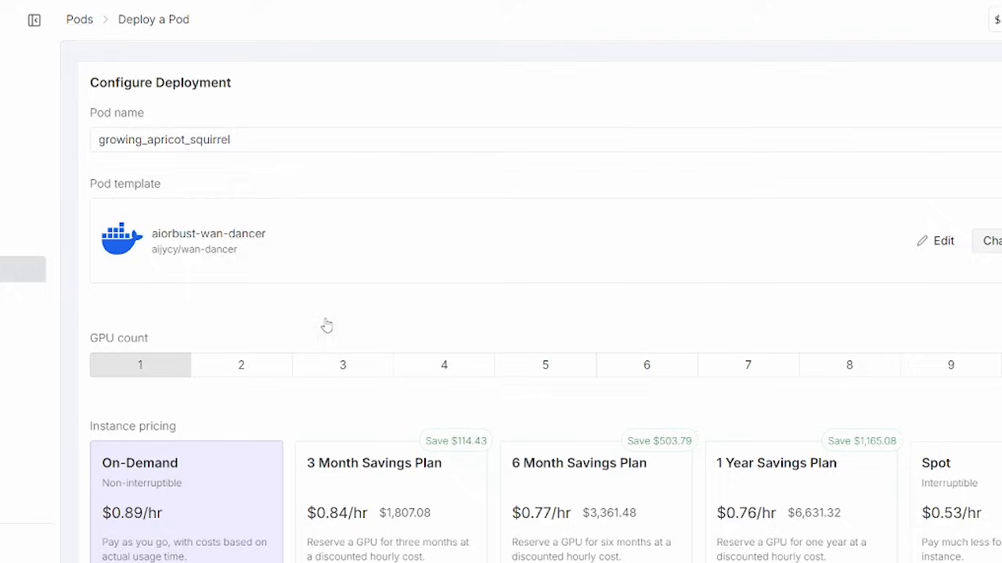
scroll(down, 3)
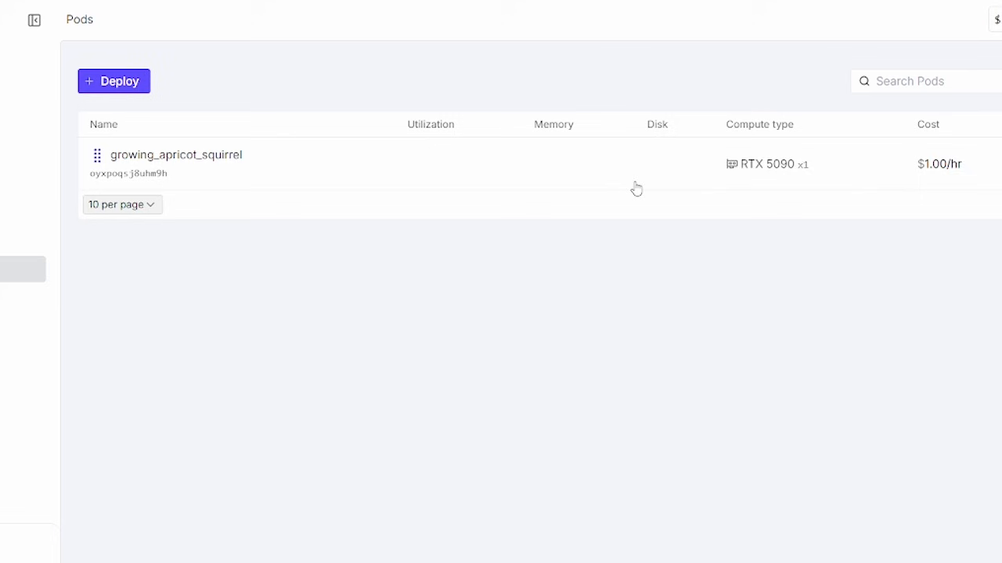
click(175, 154)
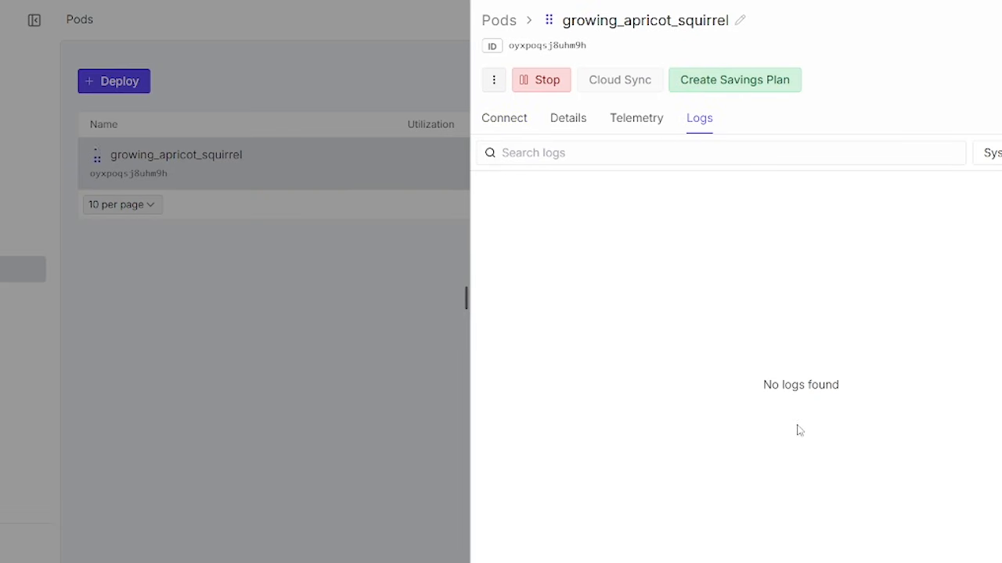
click(503, 118)
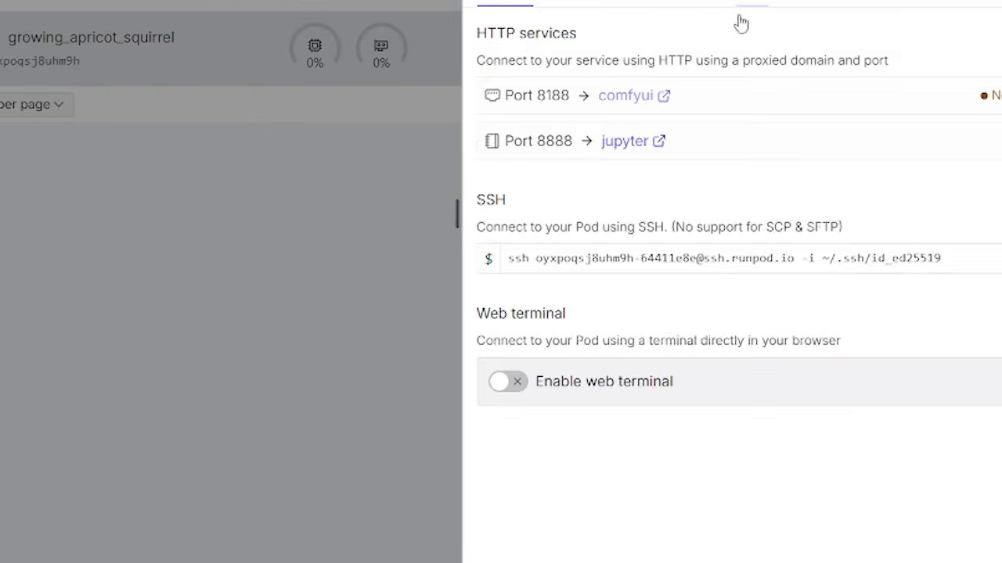
click(750, 5)
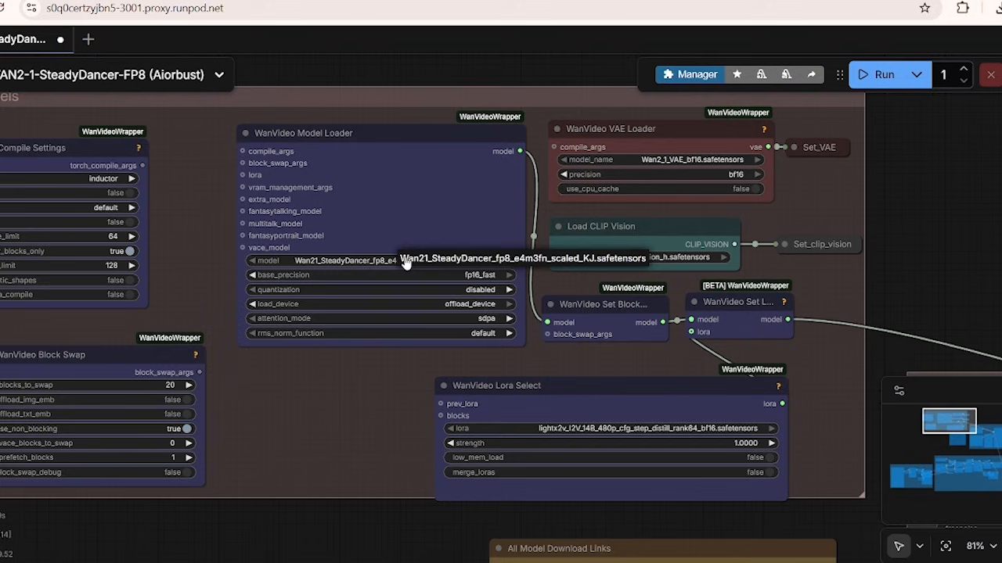
mouse_move(231, 327)
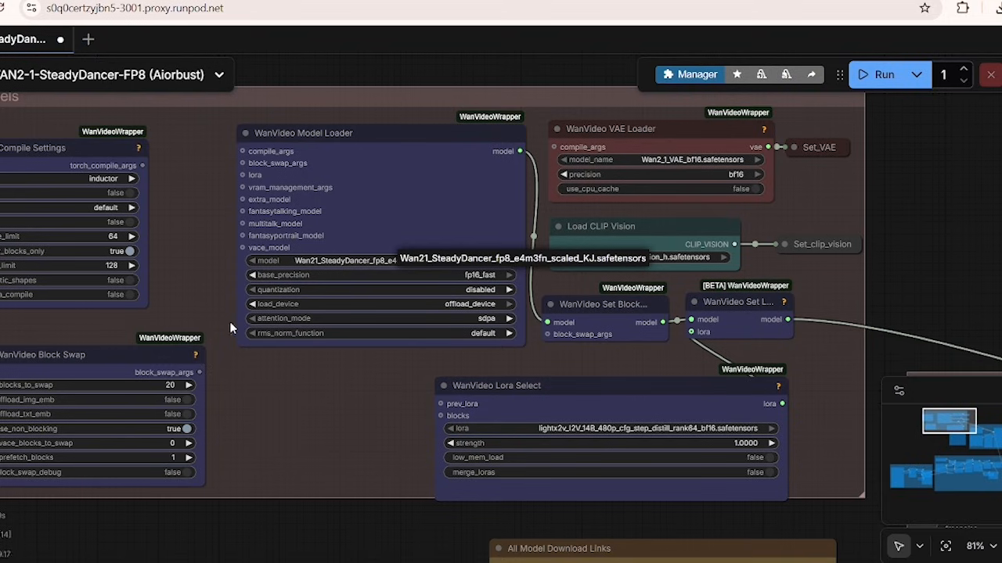
mouse_move(422, 317)
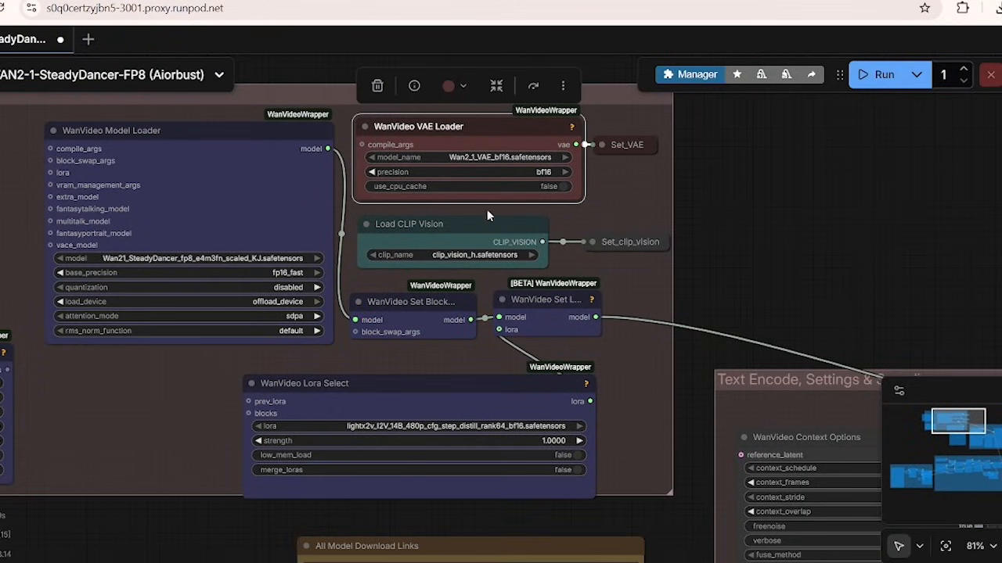
mouse_move(550, 262)
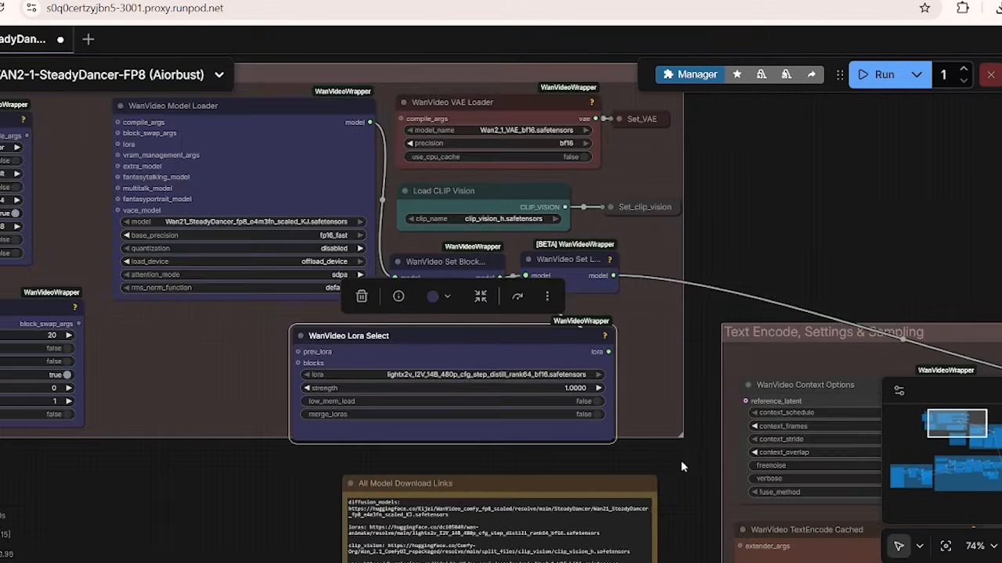
scroll(down, 3)
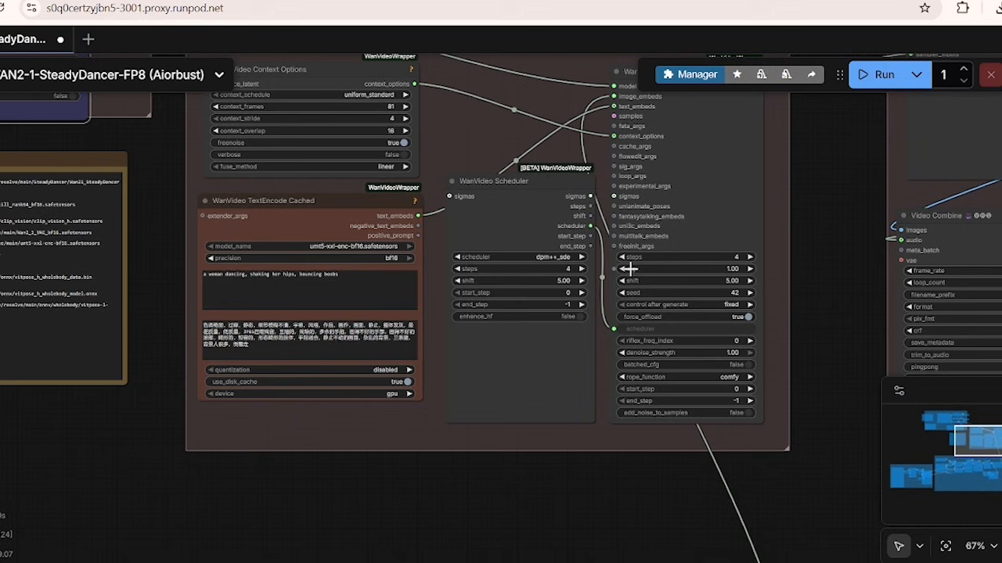
scroll(down, 3)
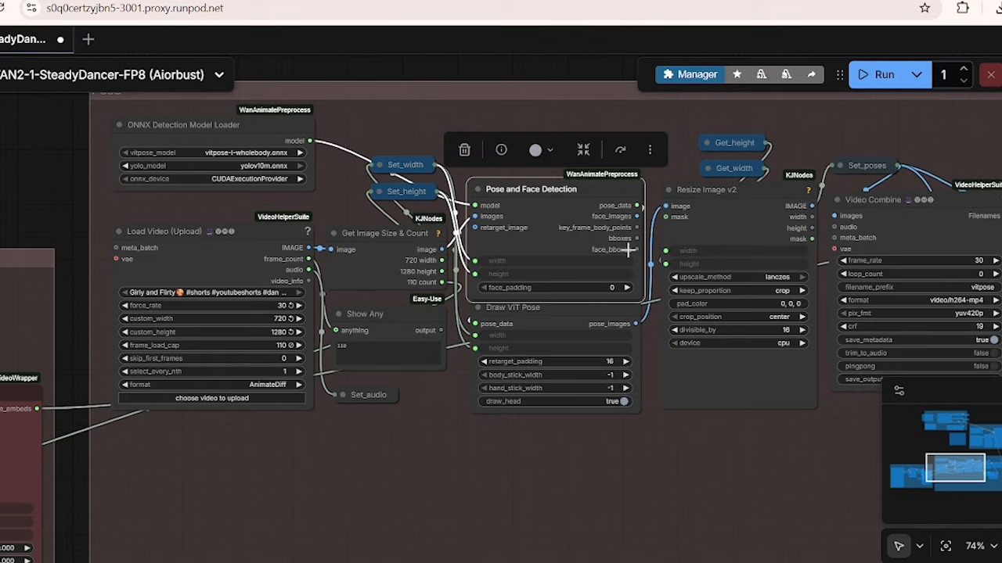
scroll(down, 3)
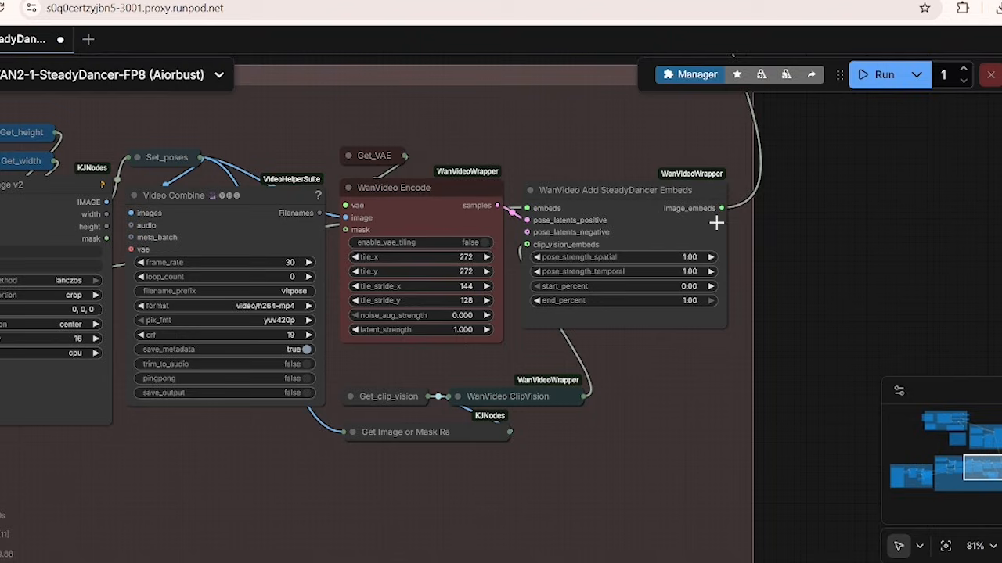
mouse_move(748, 239)
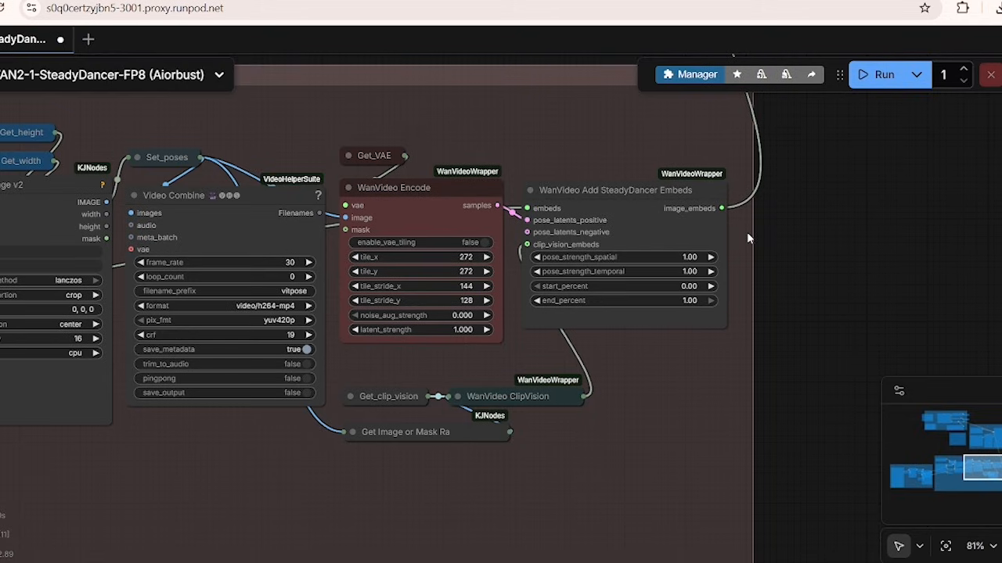
mouse_move(680, 201)
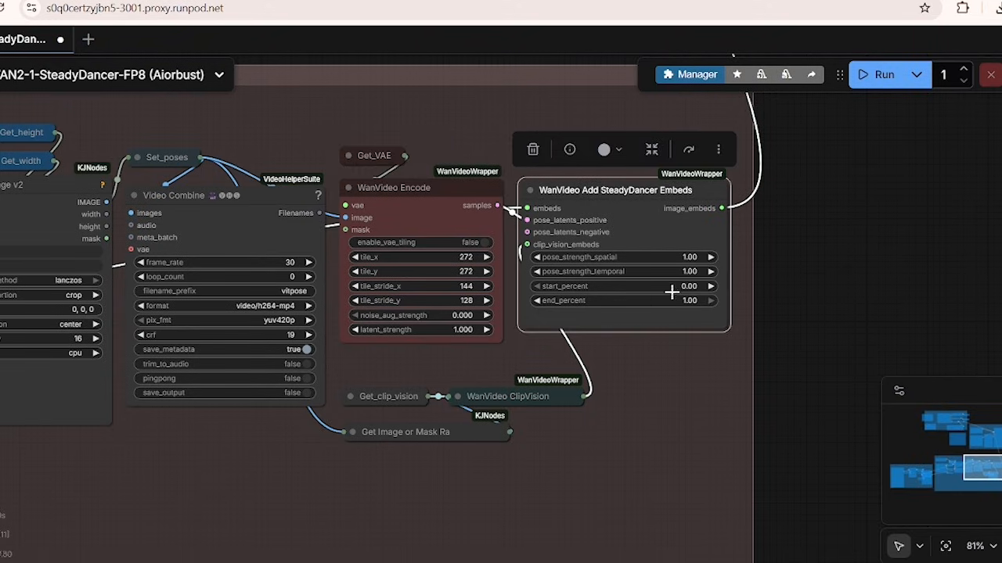
mouse_move(801, 188)
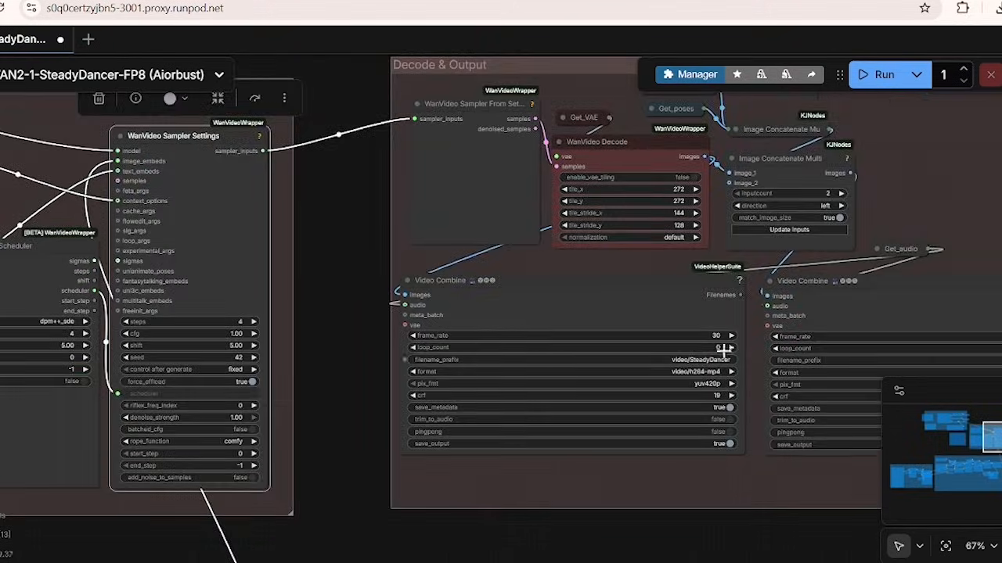
scroll(down, 3)
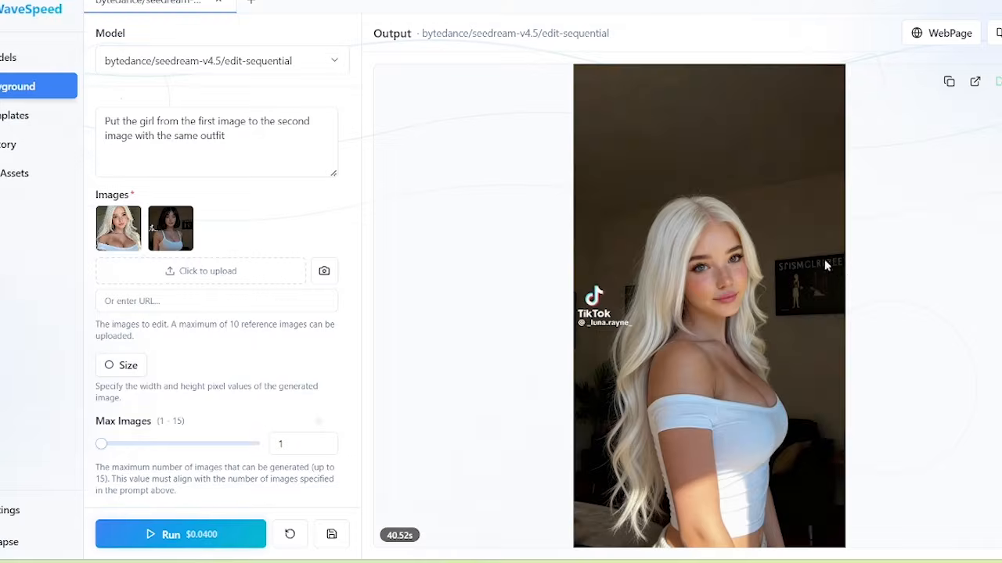
click(118, 227)
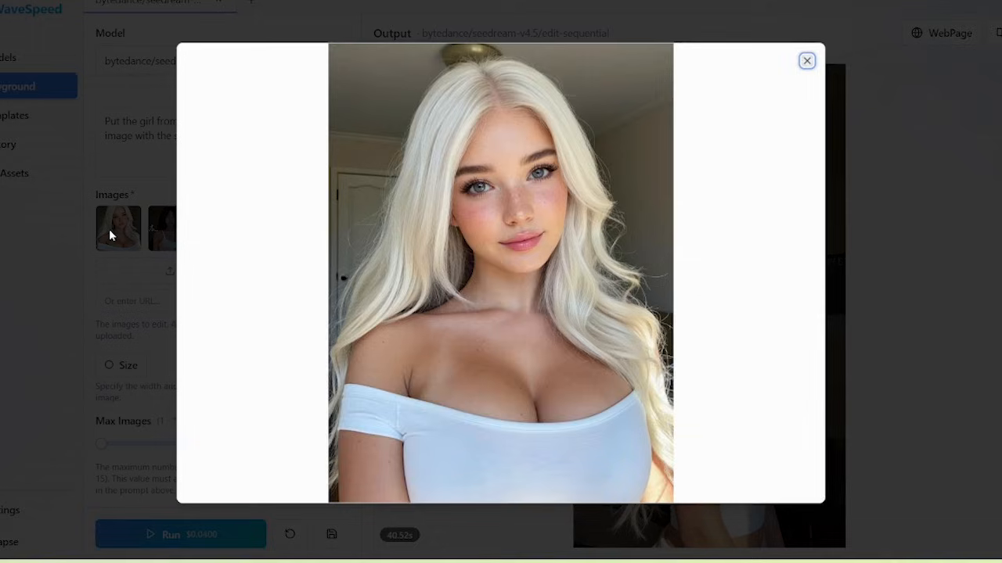
click(806, 60)
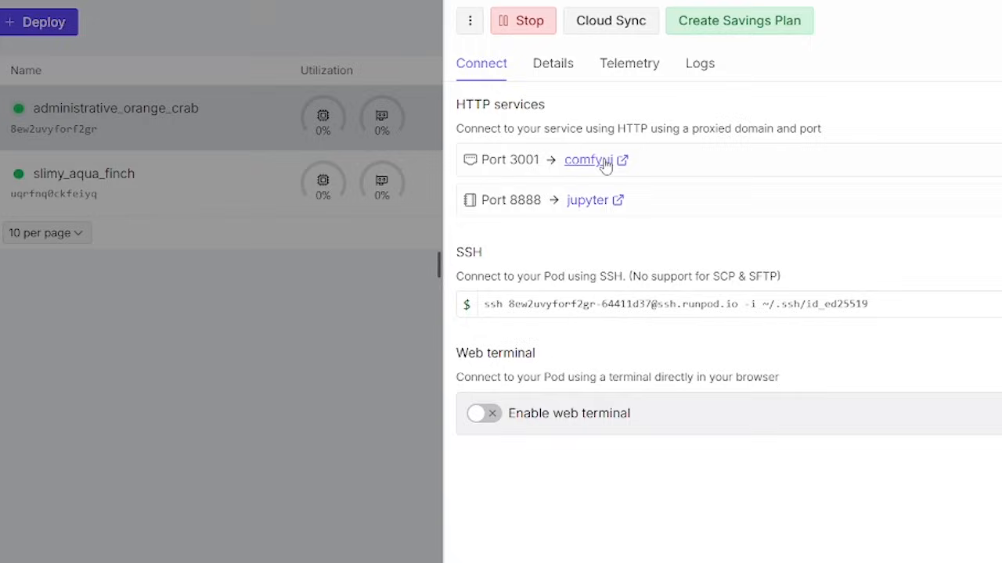
- Open the pod's ComfyUI link on port 3001 to load the wan-scail workflow
click(586, 159)
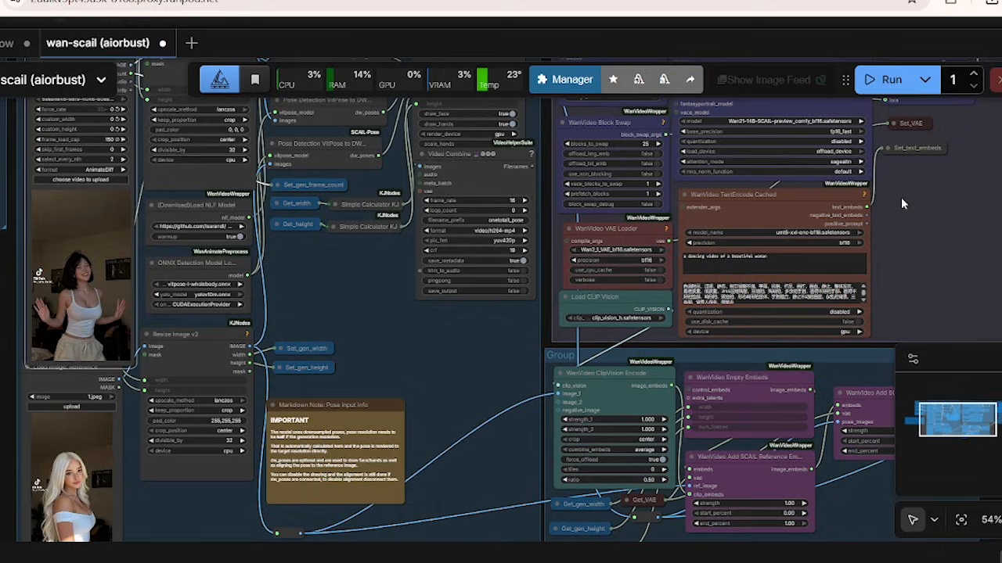
click(891, 79)
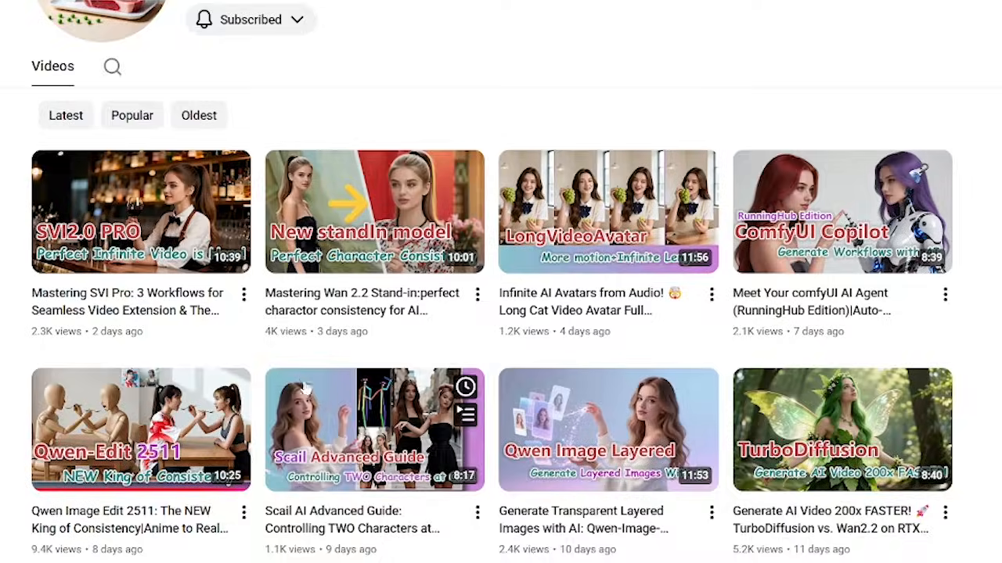
- Scroll to the top of the Veteran AI channel's Videos page
scroll(up, 3)
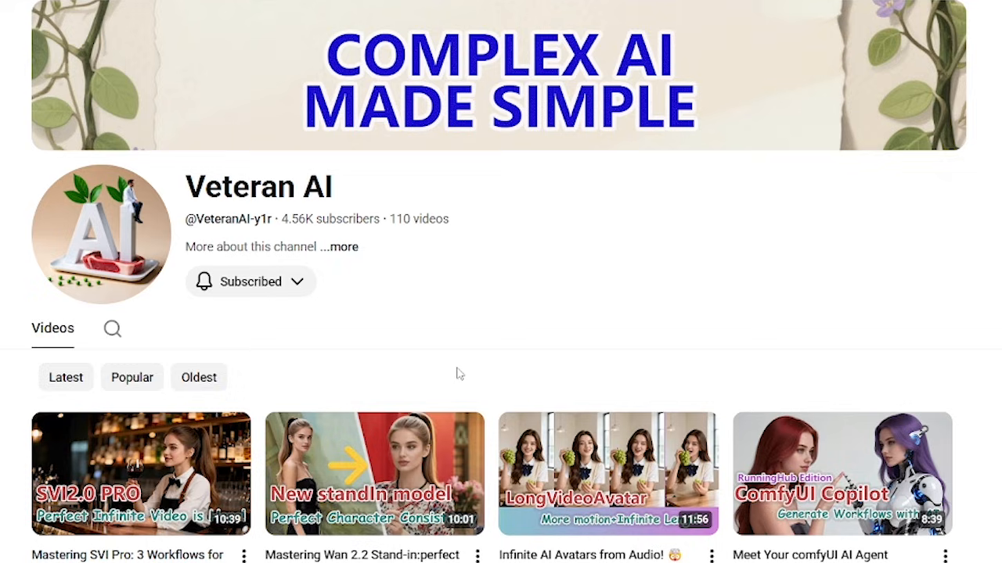
mouse_move(470, 360)
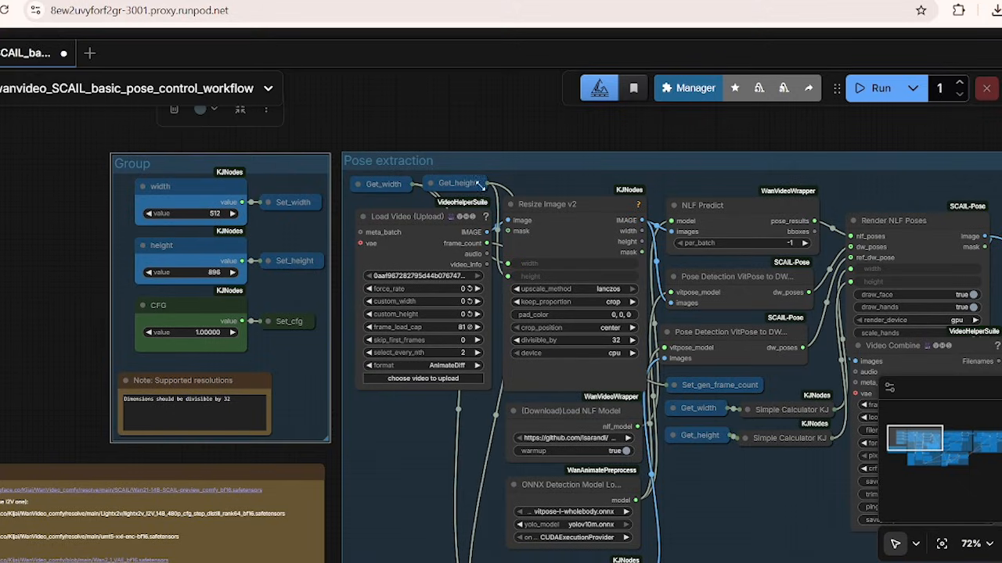
mouse_move(493, 159)
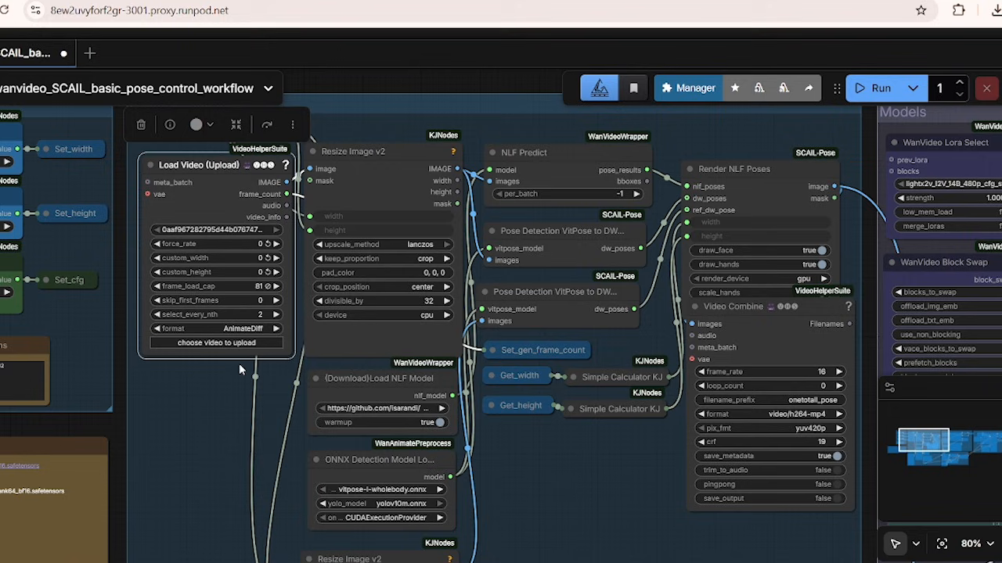
mouse_move(263, 453)
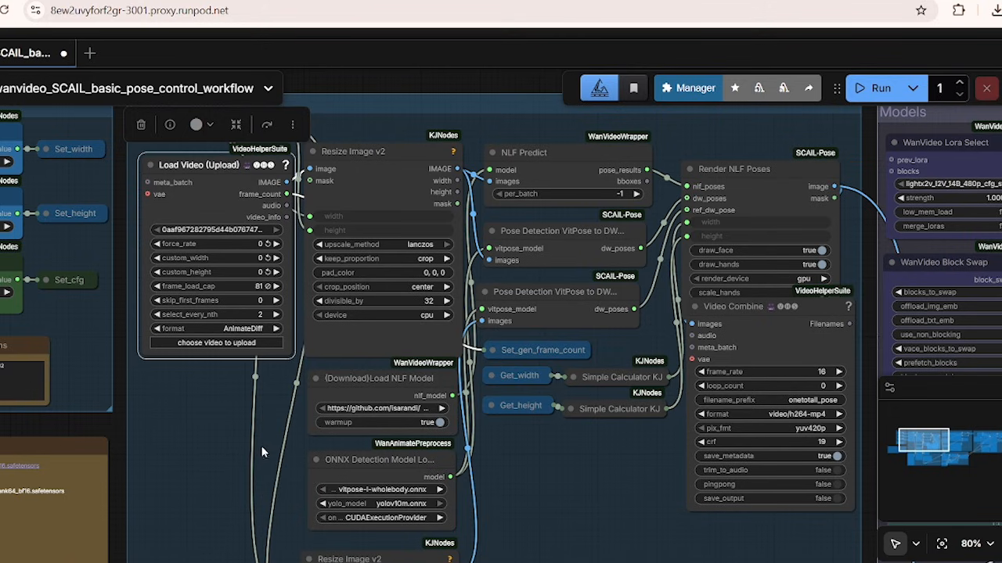
scroll(down, 3)
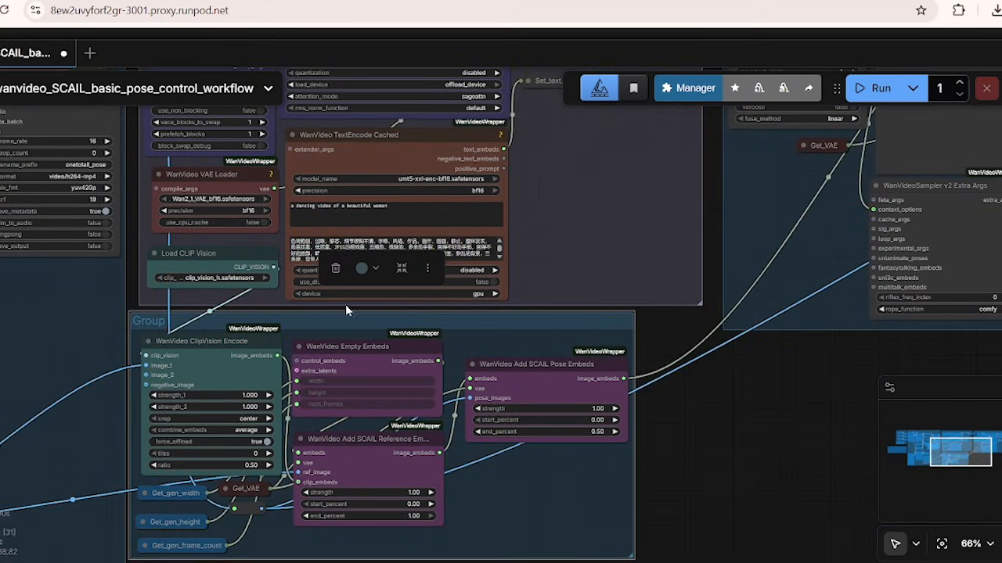
drag(348, 309, 452, 548)
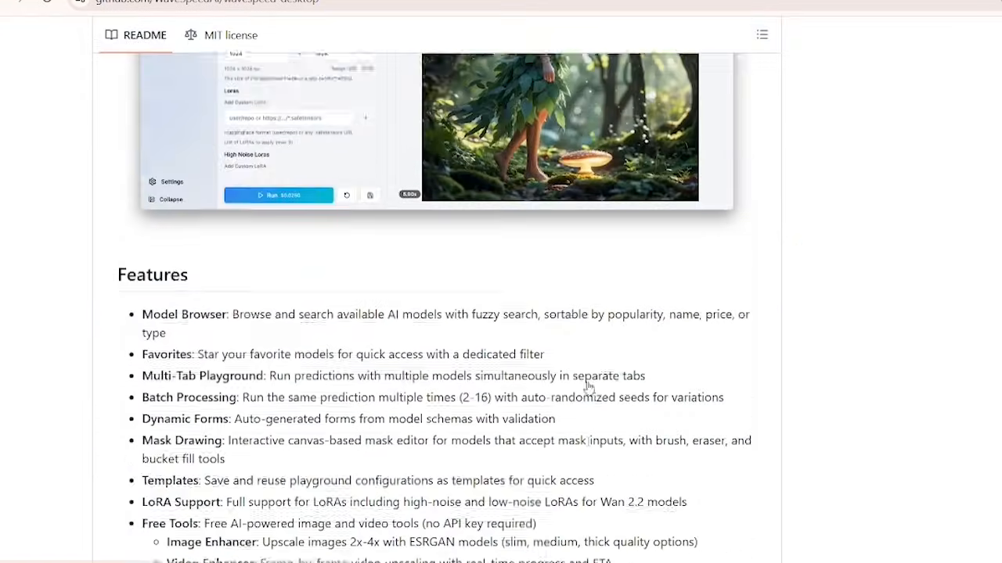
- Scroll down the WaveSpeed Desktop GitHub page toward the release installers
scroll(down, 3)
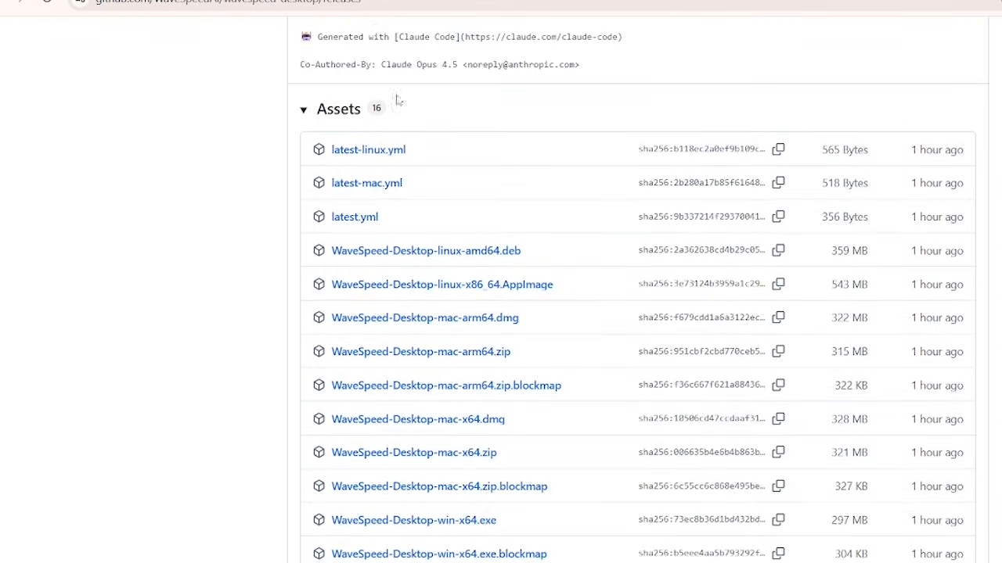
scroll(down, 3)
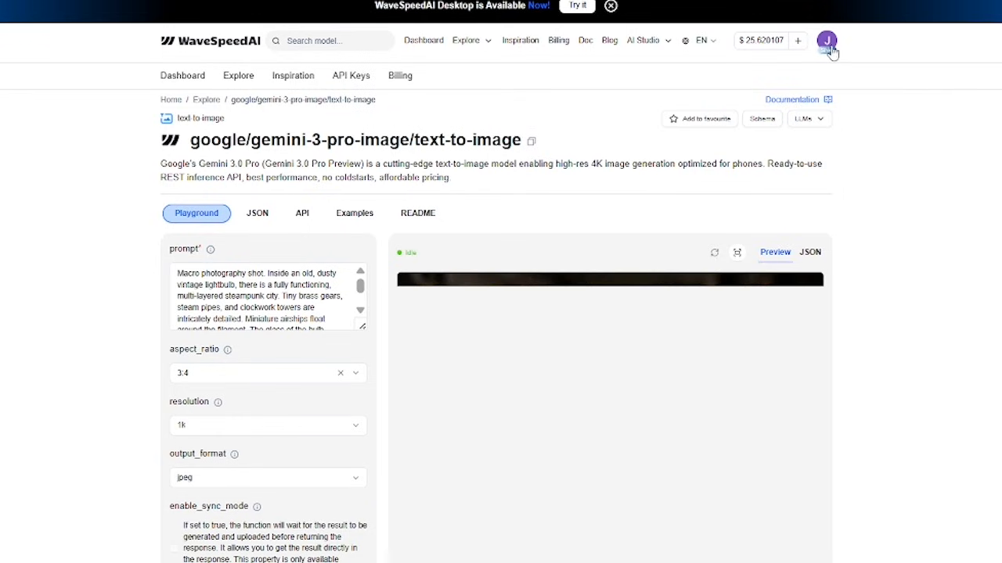
- Open the profile avatar menu on the Gemini 3 Pro text-to-image page
click(350, 75)
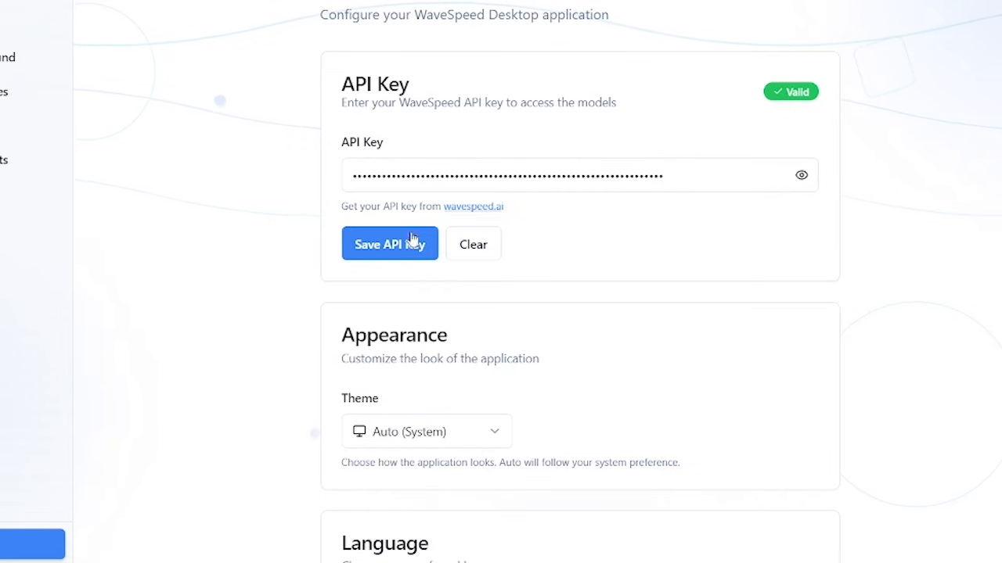
mouse_move(833, 496)
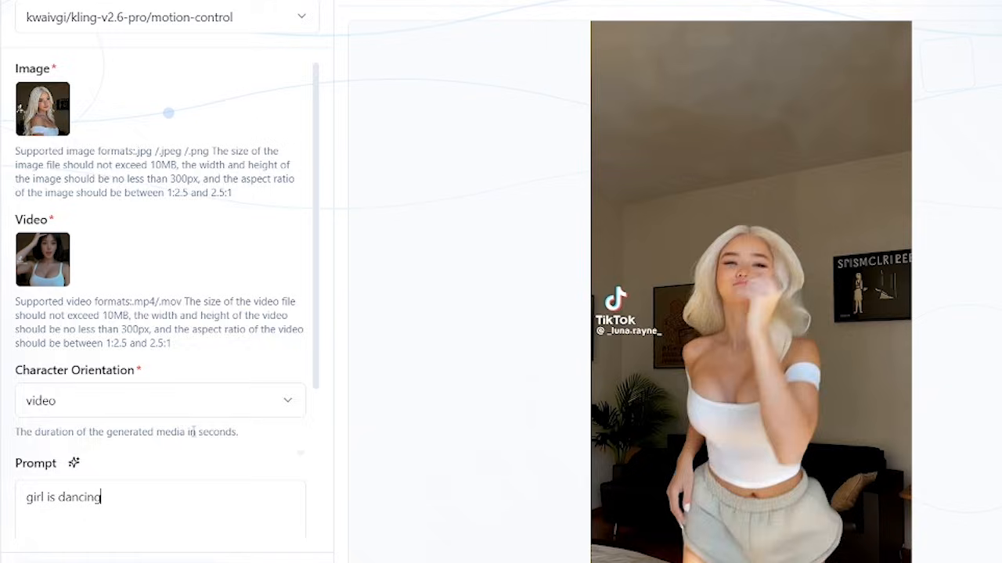
- Scroll the kling-v2.6-pro motion-control playground to view the dancing output video
scroll(down, 3)
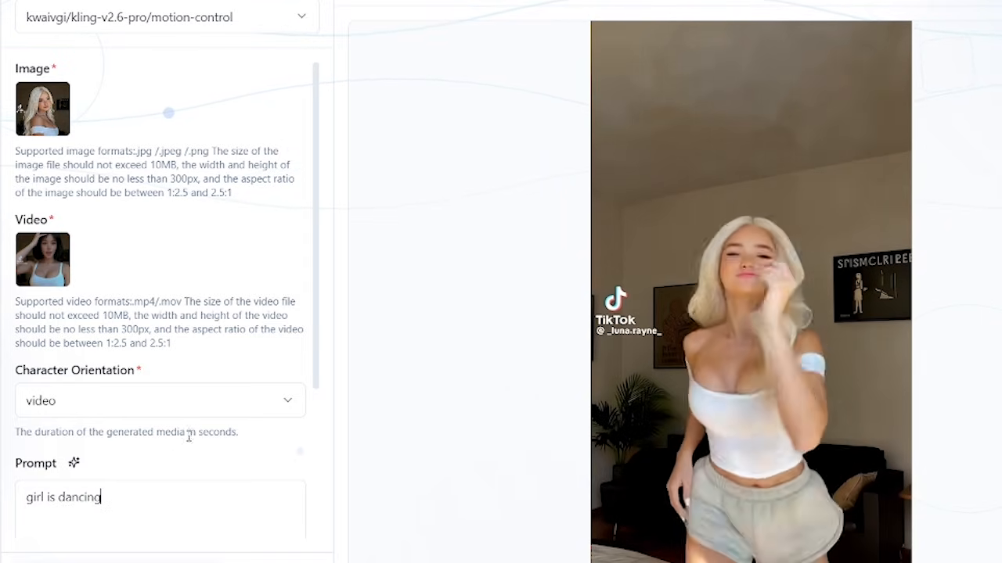
scroll(down, 3)
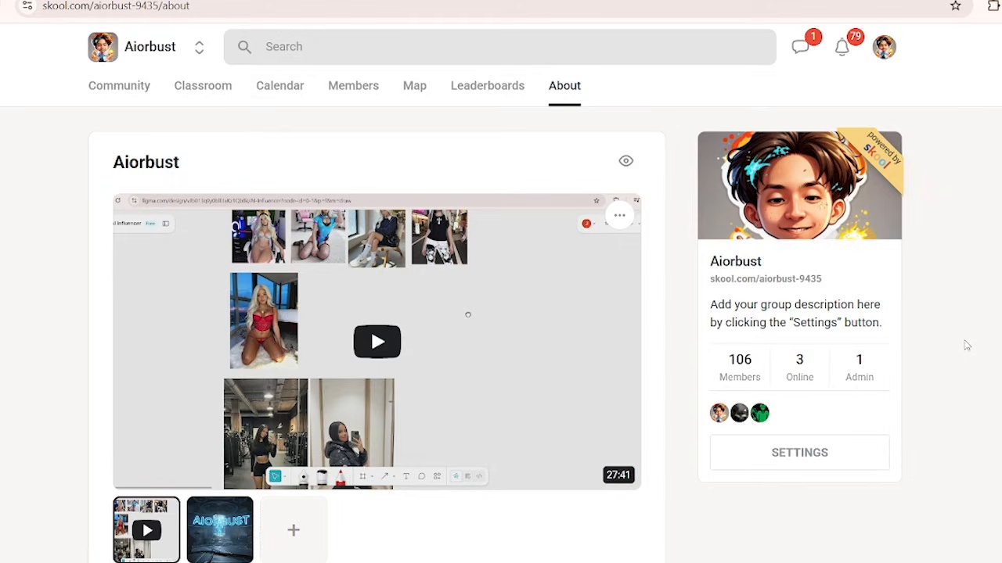
mouse_move(892, 319)
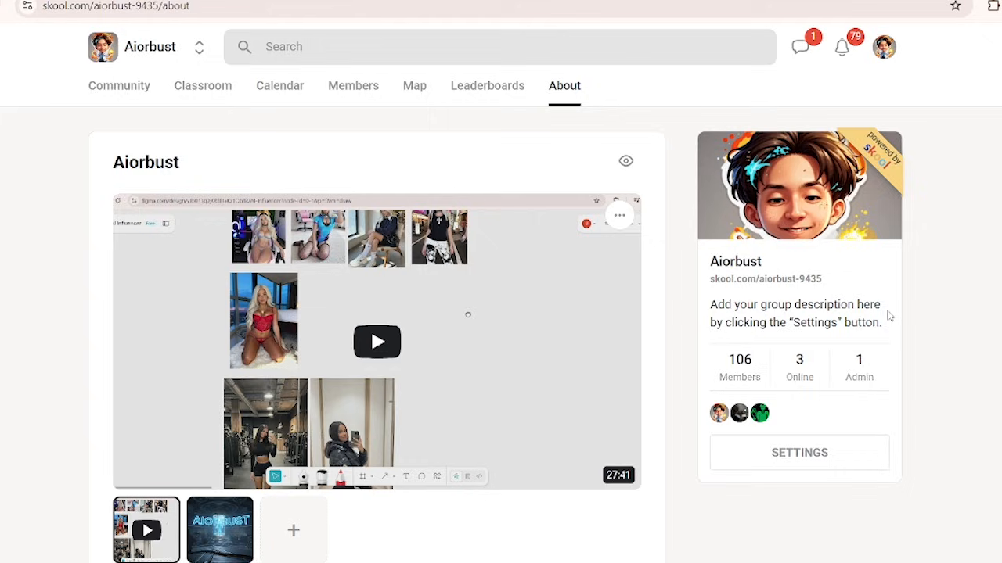
- Scroll the Aiorbust About page to its group details
scroll(down, 3)
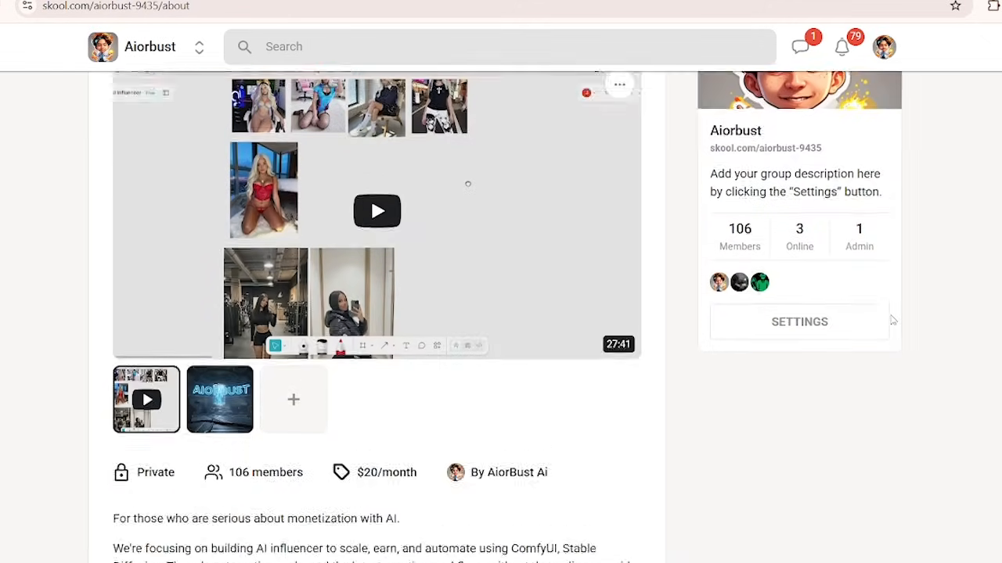